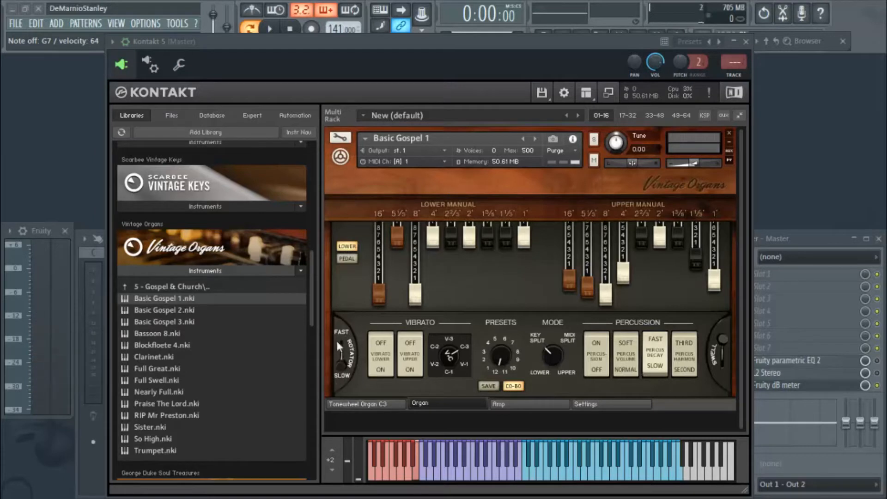
- Browse Current project > Generators > Kontakt 5 and scroll to MIDI CC #1 (Modulation wheel)
click(341, 356)
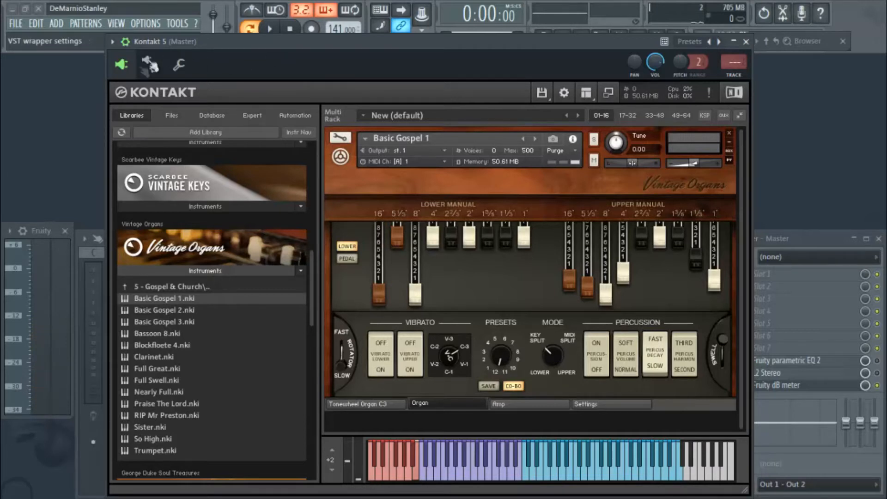
click(113, 41)
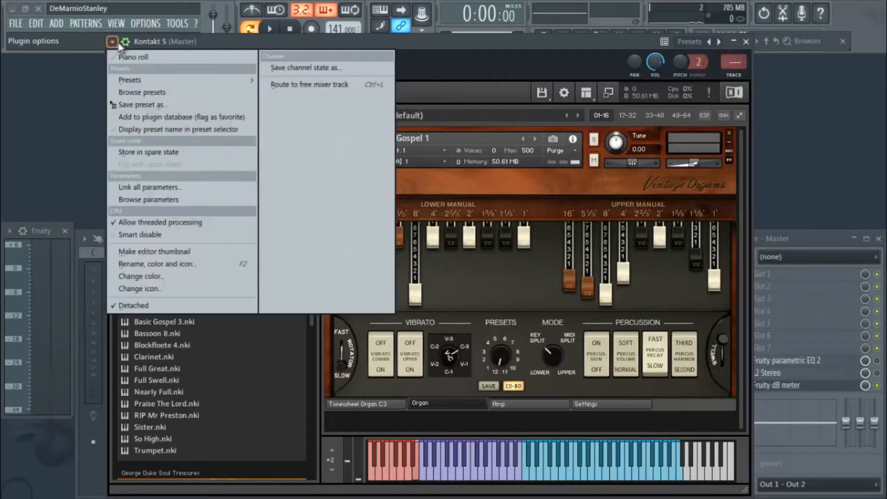
mouse_move(189, 203)
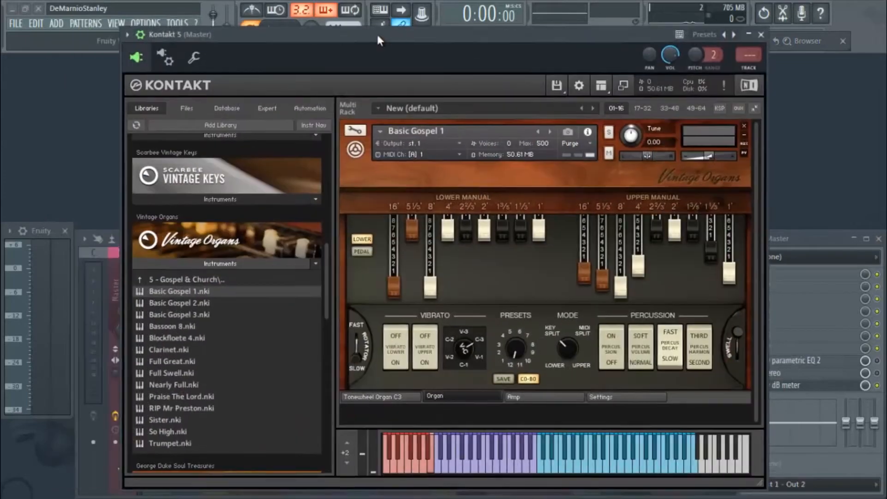
click(128, 34)
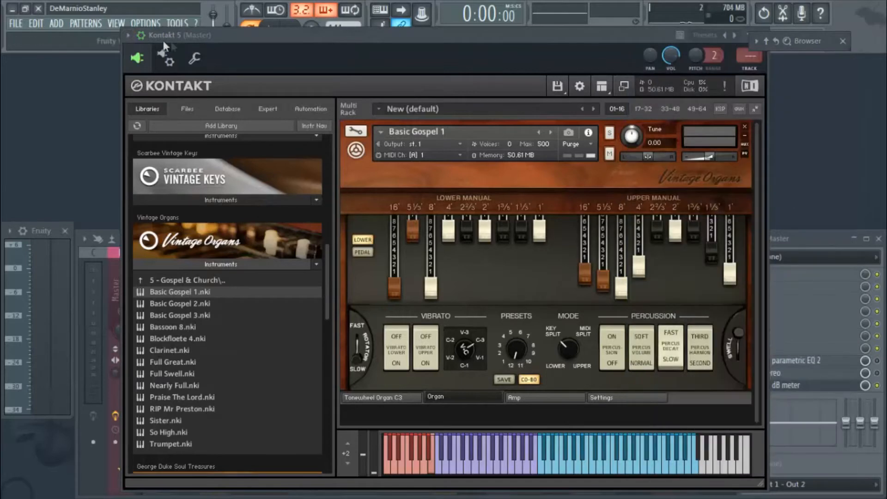
click(128, 34)
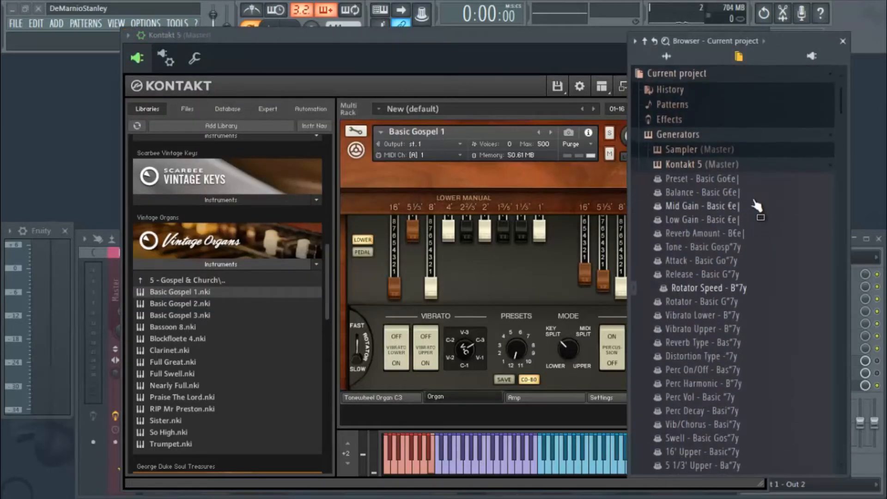
mouse_move(711, 205)
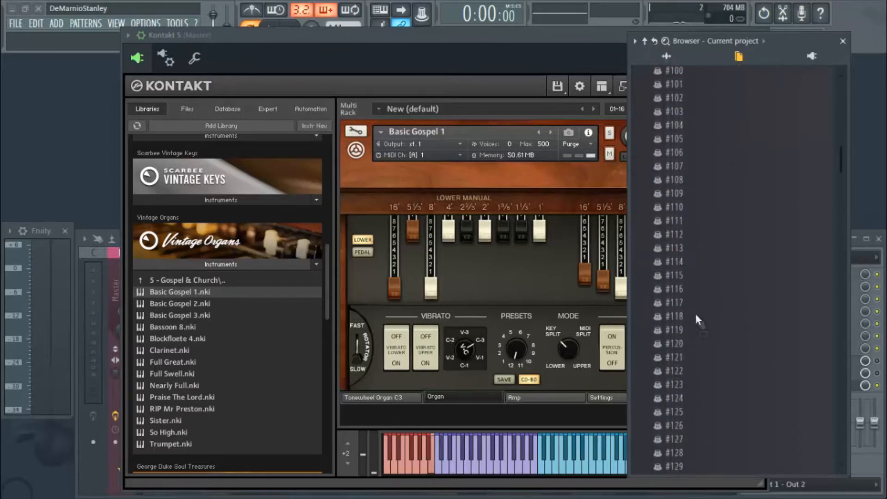
scroll(down, 3)
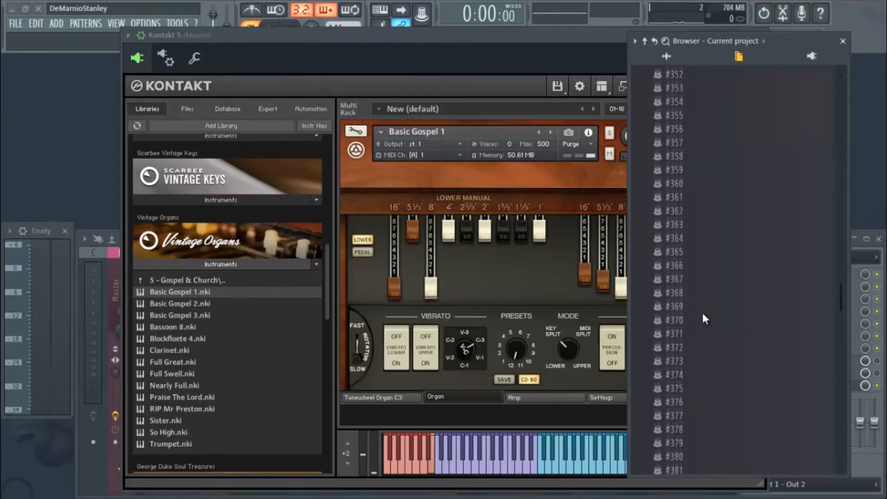
scroll(down, 3)
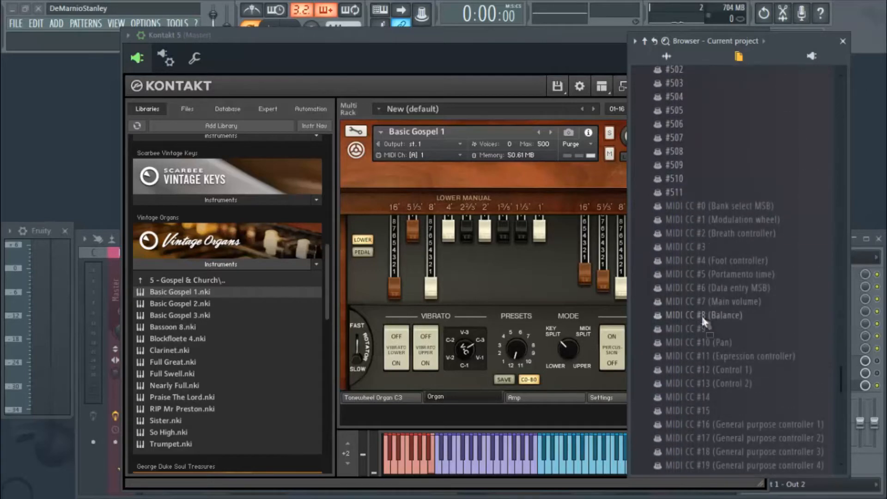
scroll(down, 3)
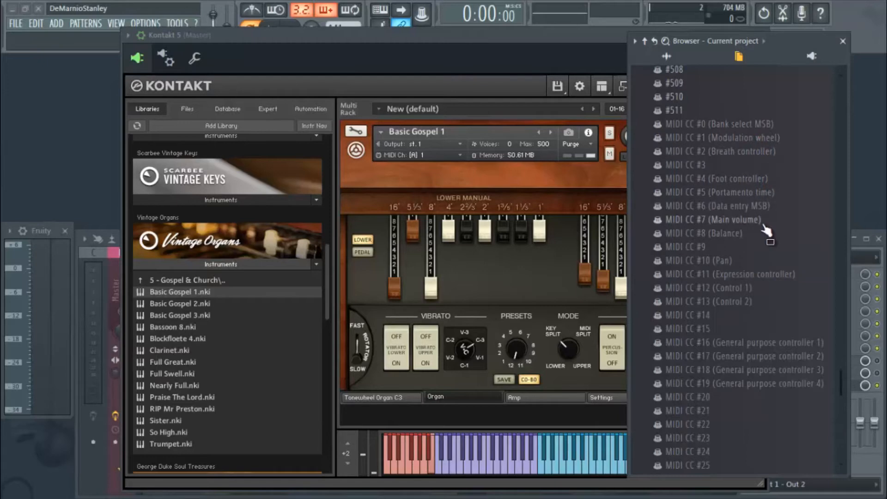
scroll(down, 3)
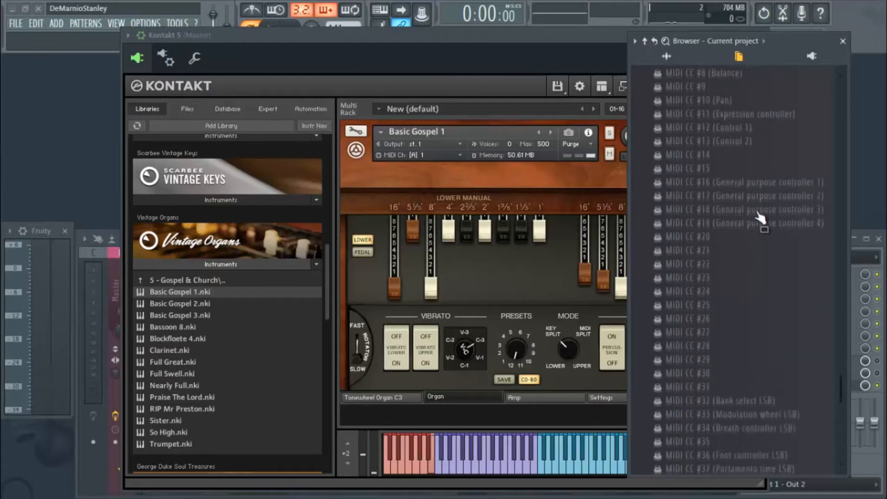
scroll(down, 3)
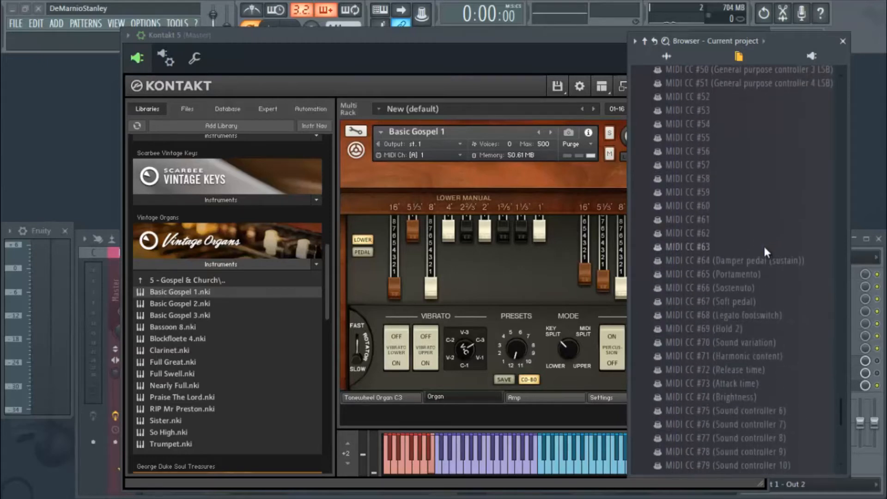
scroll(down, 3)
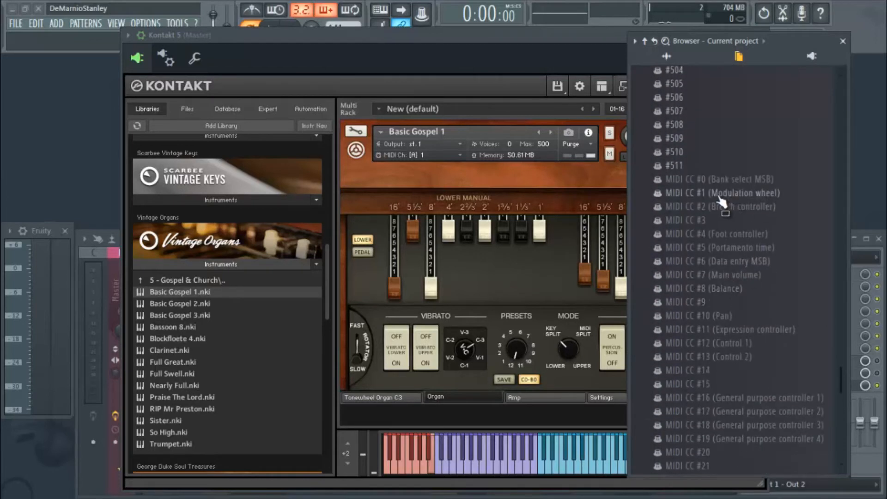
mouse_move(736, 205)
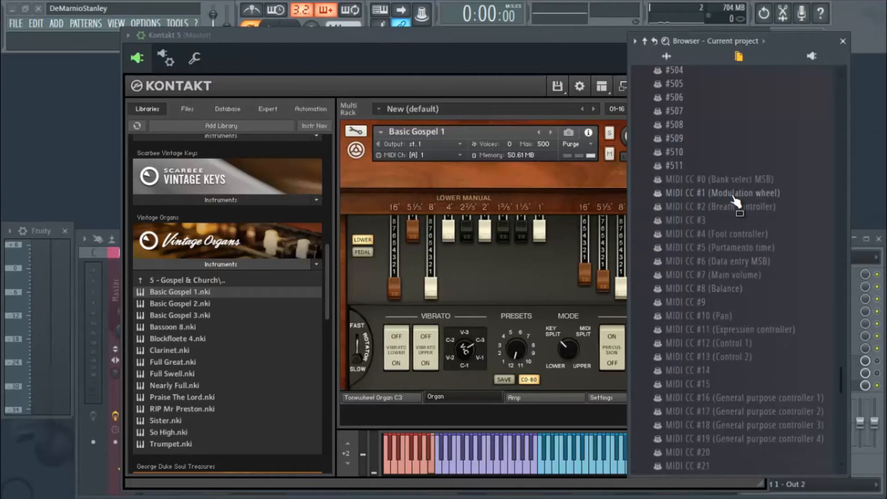
- Link Kontakt 5's MIDI CC #1 mod wheel to a remote controller with Omni enabled
right_click(718, 192)
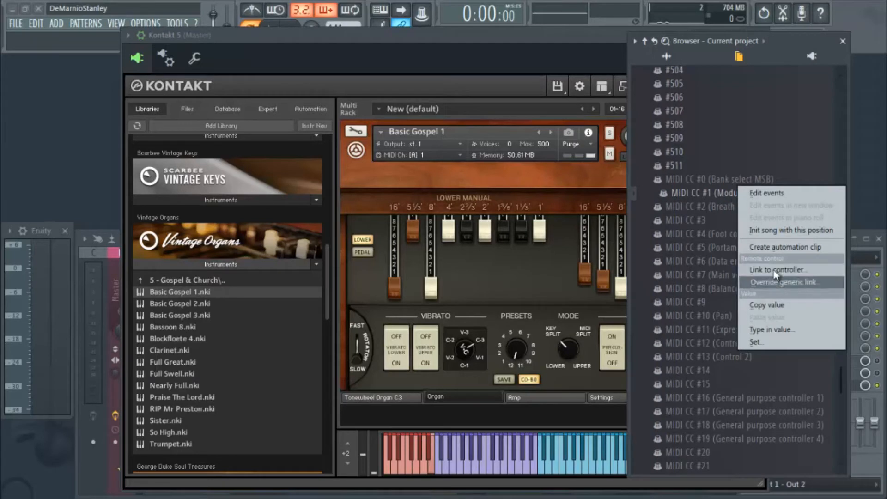
click(778, 269)
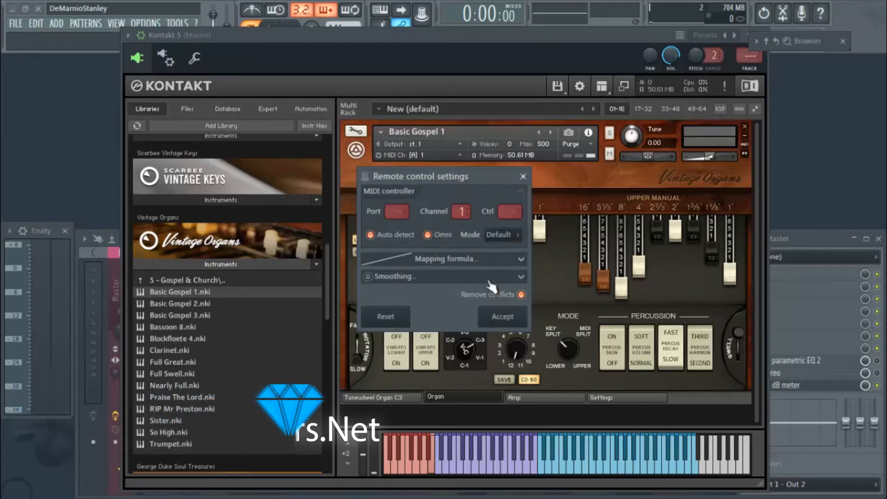
click(370, 234)
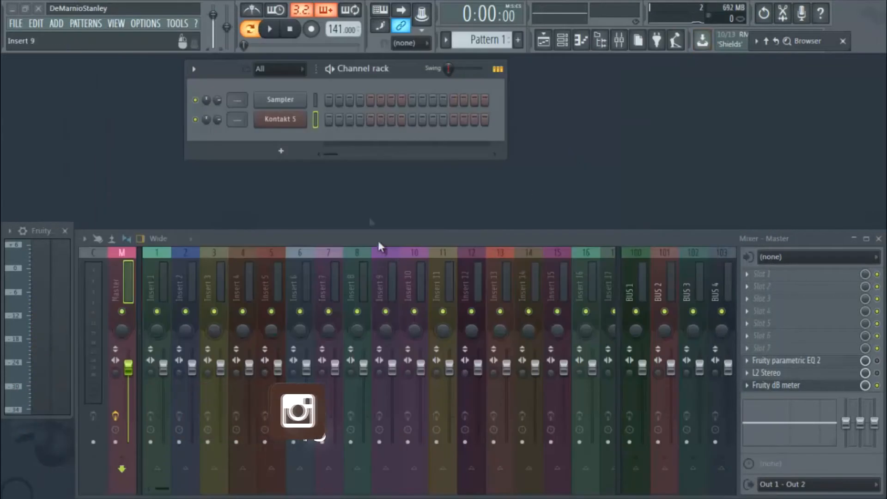
- Load Lounge Lizard EP-4 from the Kontakt 5 channel's menu, showing BFly Rhodes 1
right_click(279, 119)
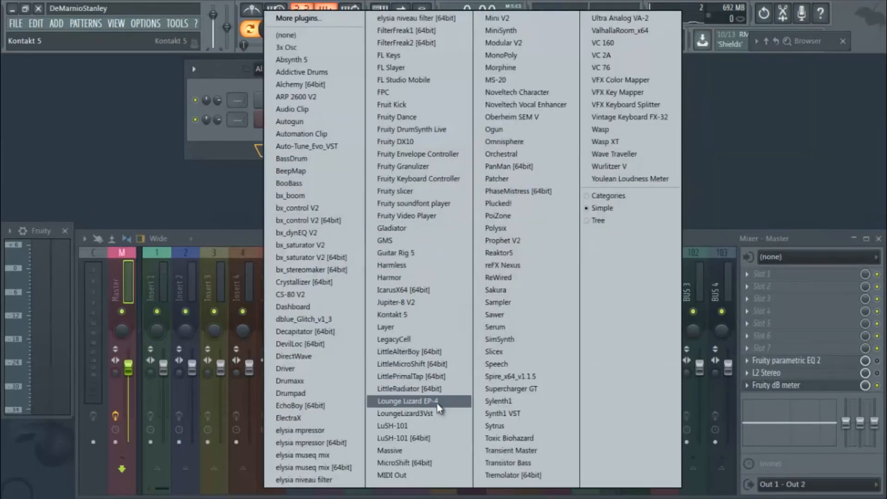
click(407, 401)
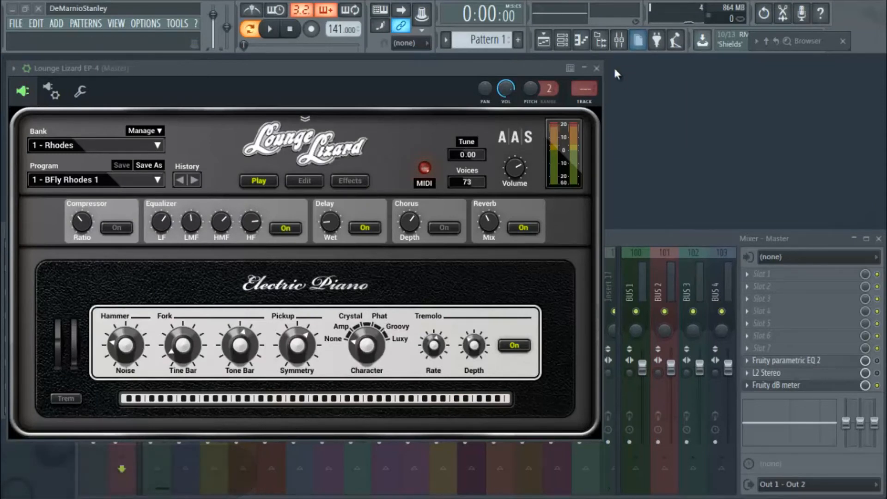
- Delete the Lounge Lizard EP-4 and Kontakt 5 channels, leaving only Sampler
right_click(280, 139)
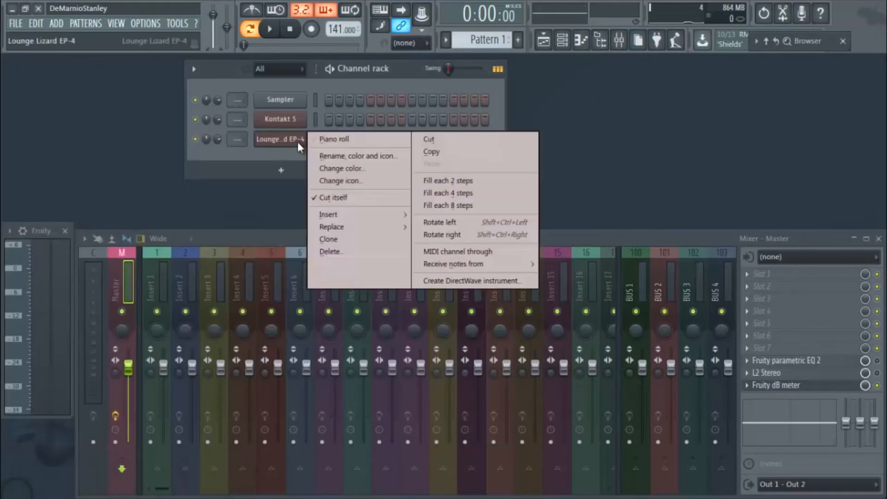
click(330, 251)
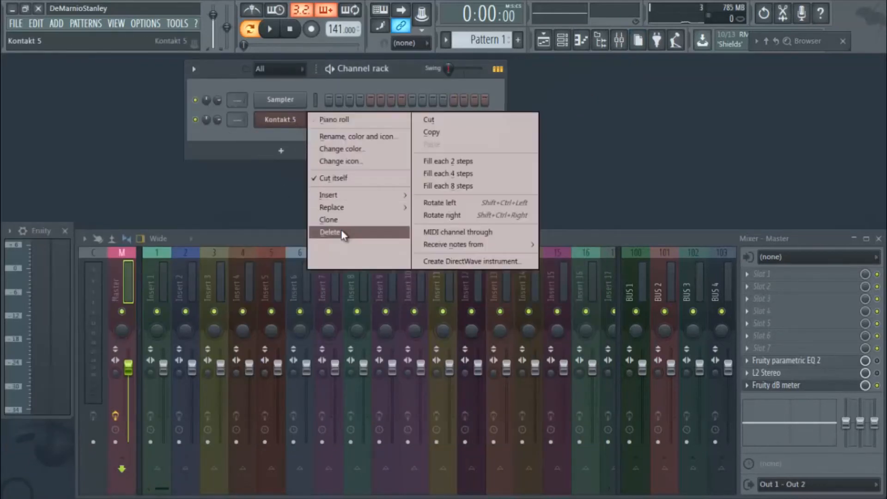
click(329, 232)
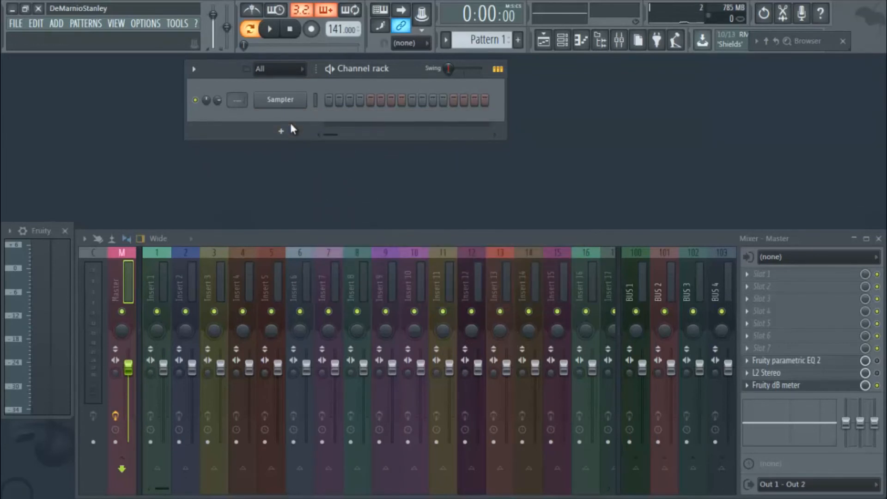
click(15, 23)
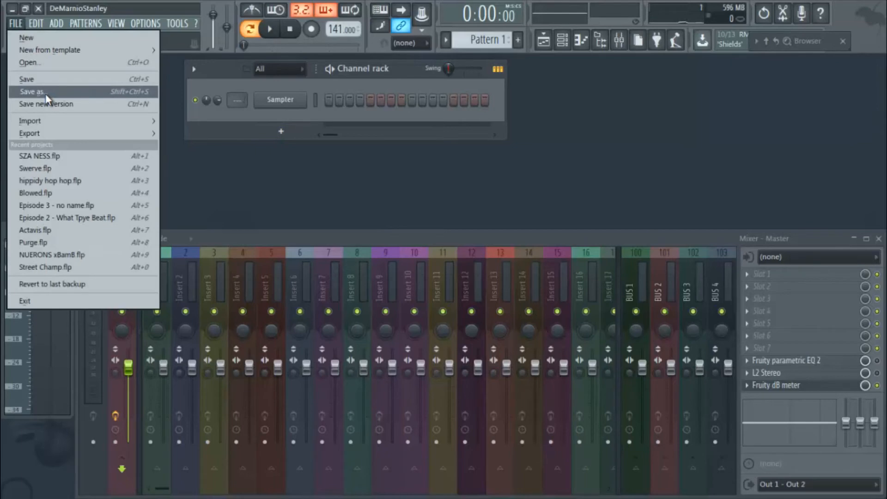
- Save the project over THEBEATMAJORS.flp in FL Studio 12's Templates\Minimal\Empty folder
click(32, 91)
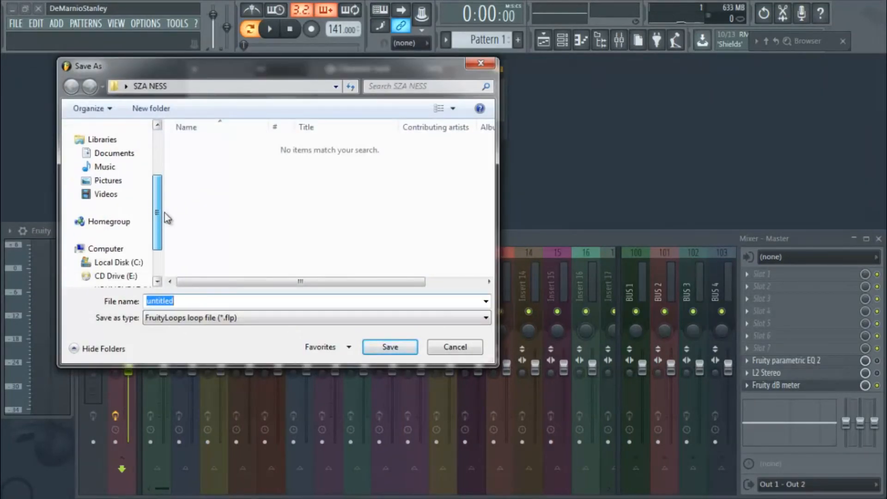
click(119, 221)
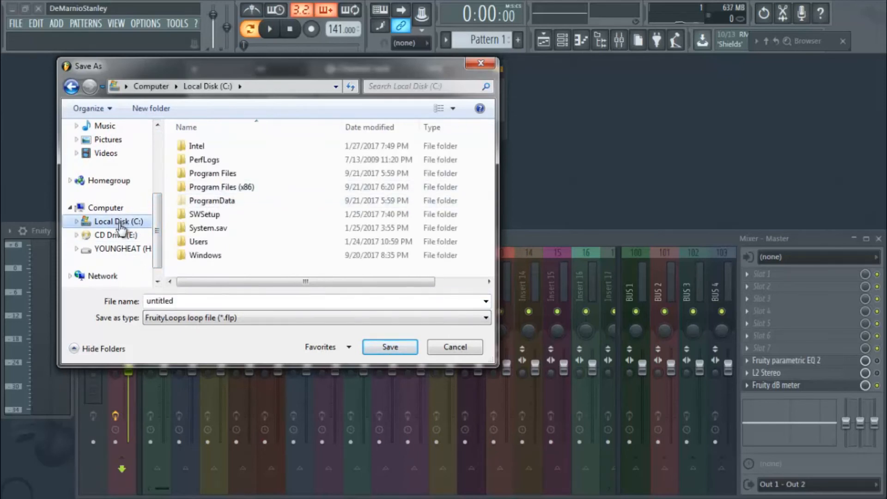
double_click(222, 187)
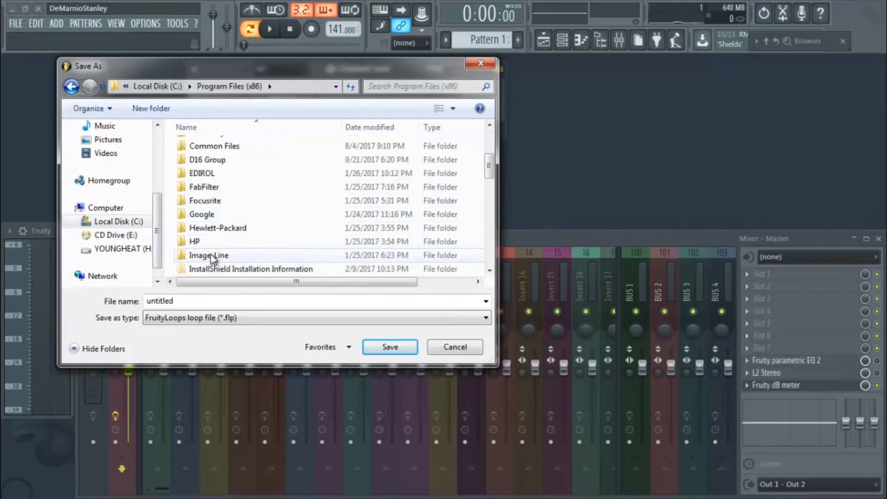
double_click(208, 255)
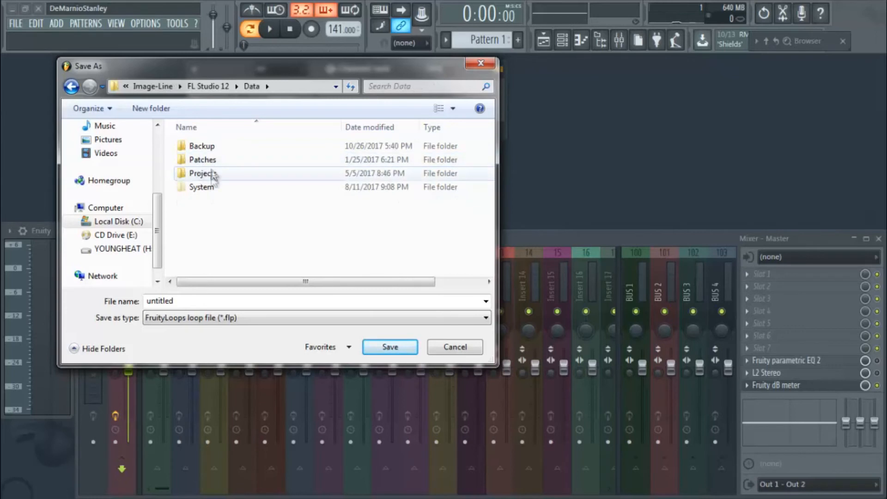
double_click(202, 173)
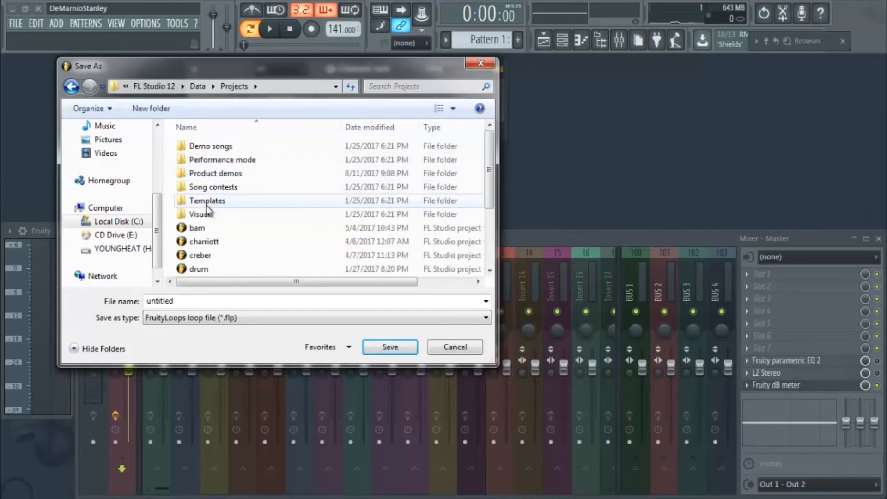
double_click(206, 200)
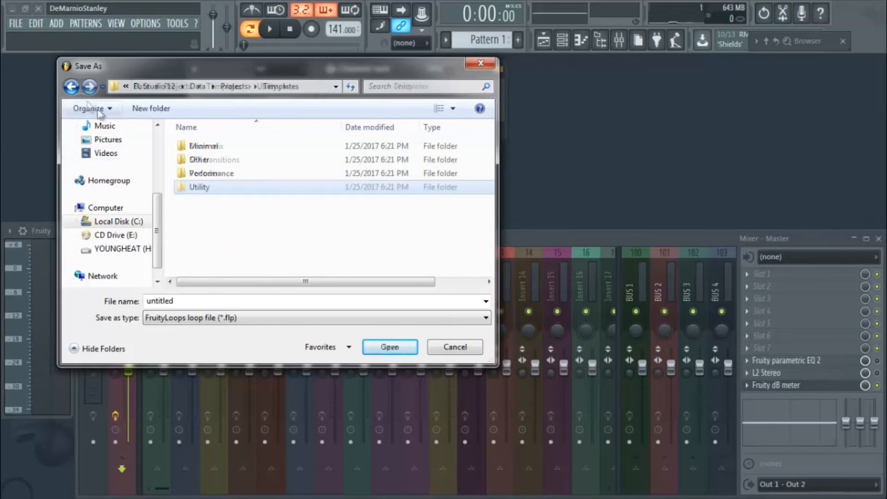
double_click(205, 146)
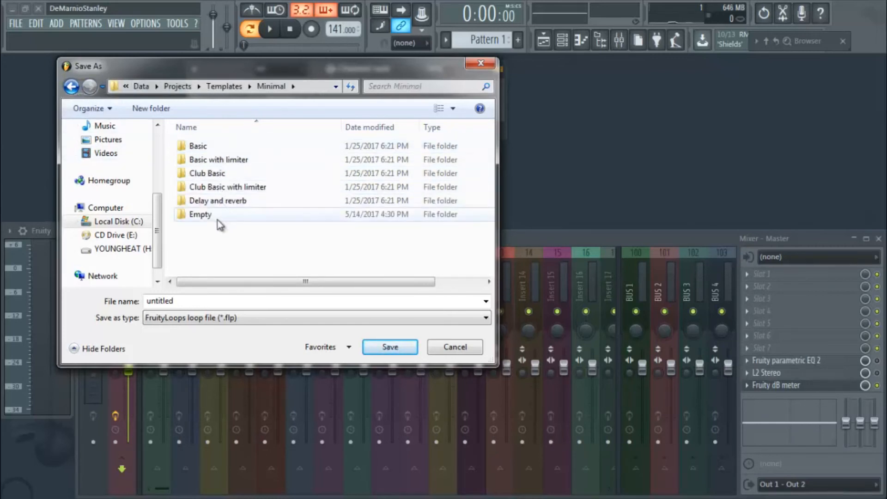
double_click(199, 214)
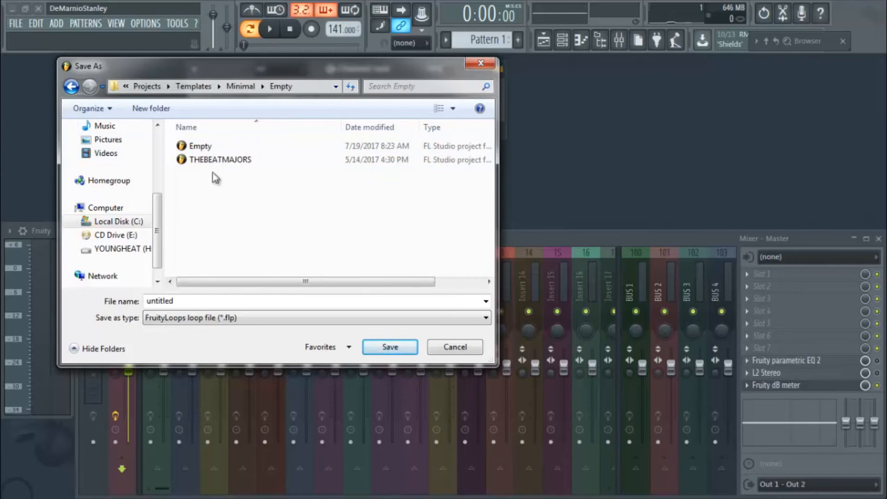
mouse_move(219, 159)
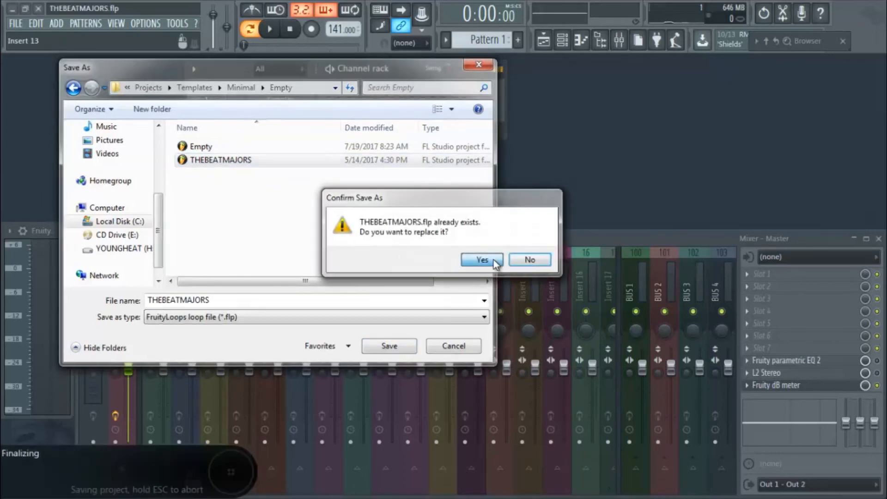
click(480, 259)
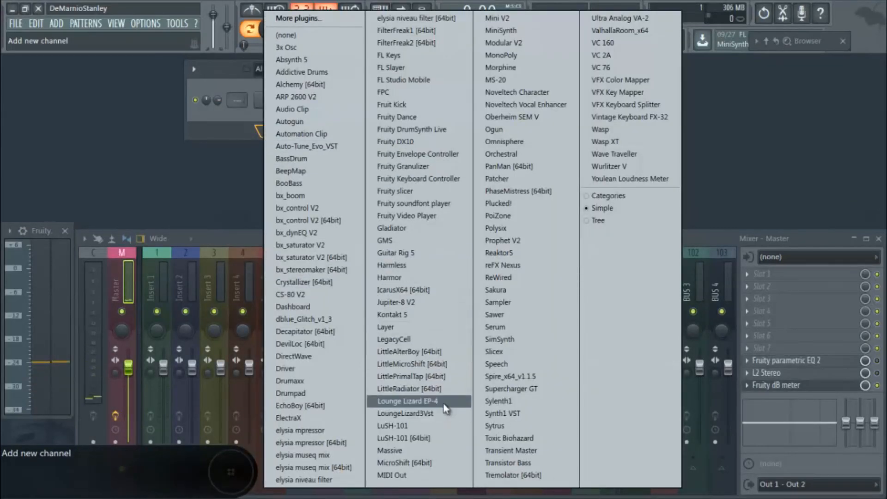
- Add a Lounge Lizard EP-4 channel below Sampler and close its plugin window
click(406, 400)
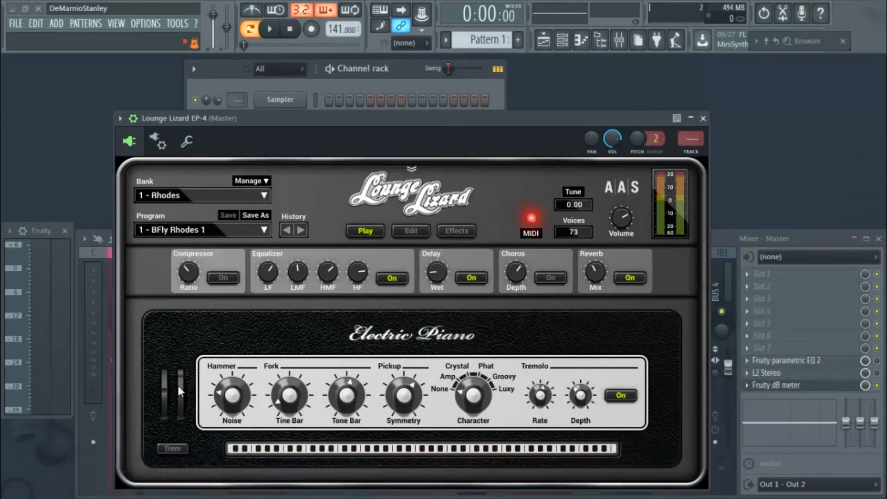
mouse_move(176, 434)
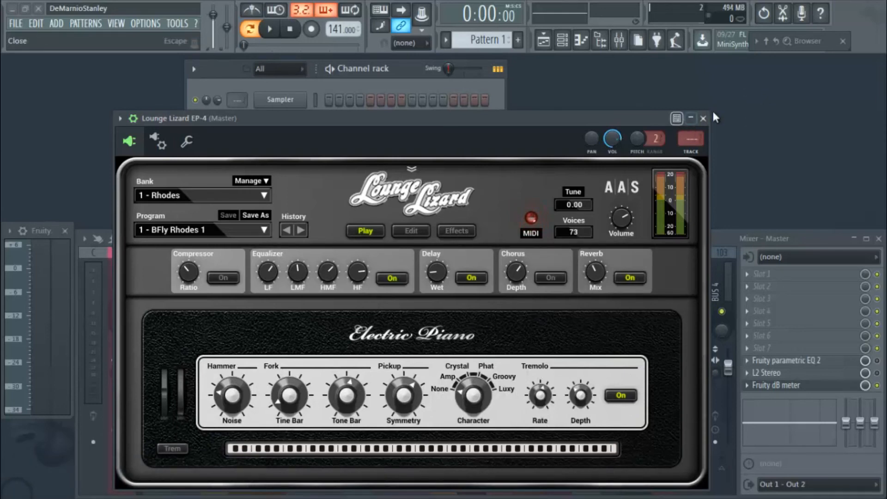
click(702, 118)
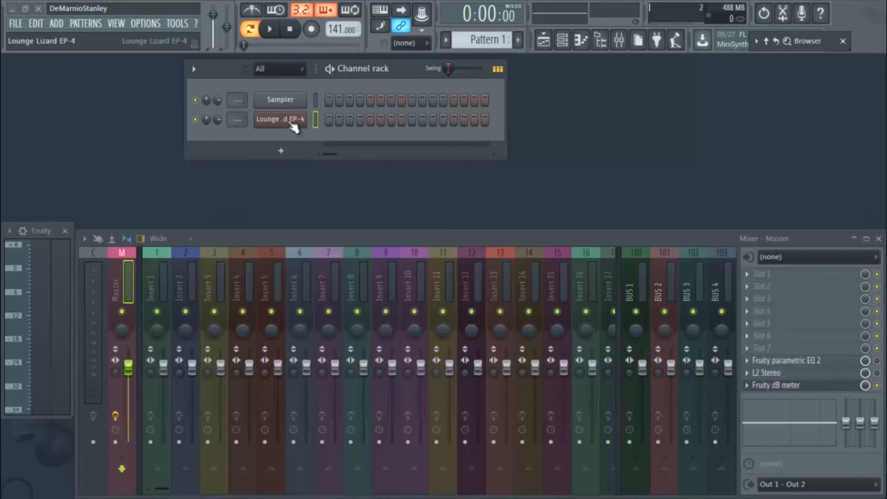
- Change Lounge Lizard EP-4's Pitch Range from 2 to 10 and close the plugin
click(280, 119)
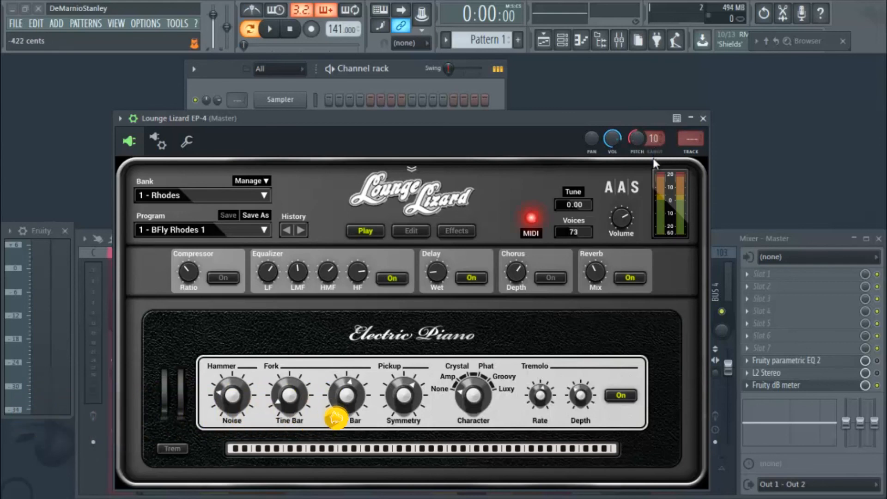
click(703, 118)
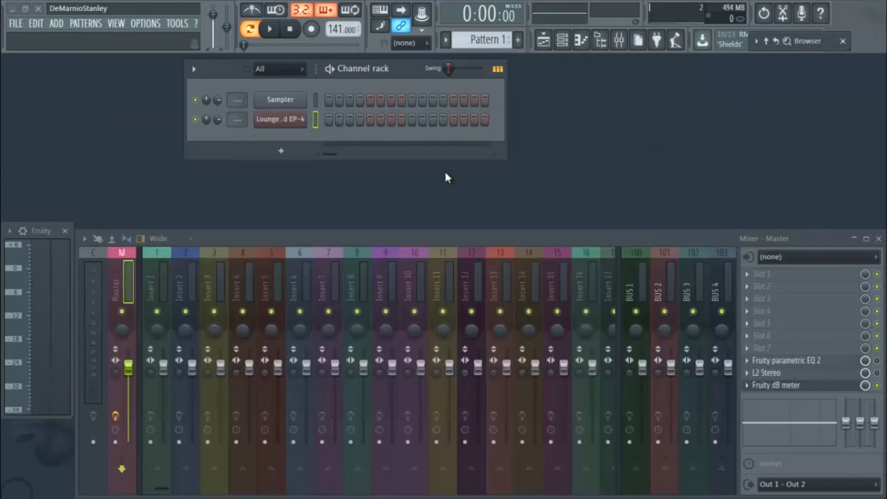